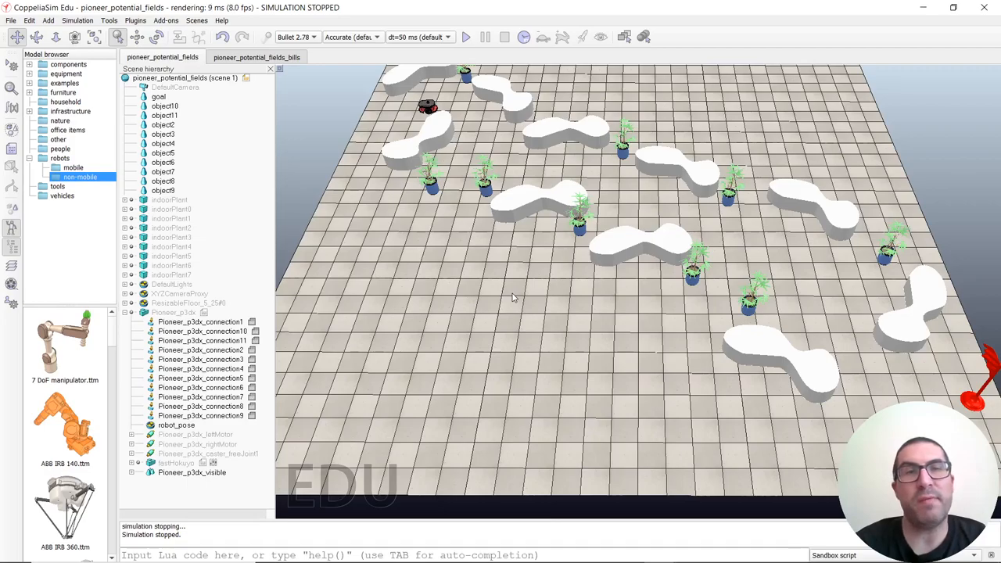
{"action": "mouse_move", "coordinate": [522, 331]}
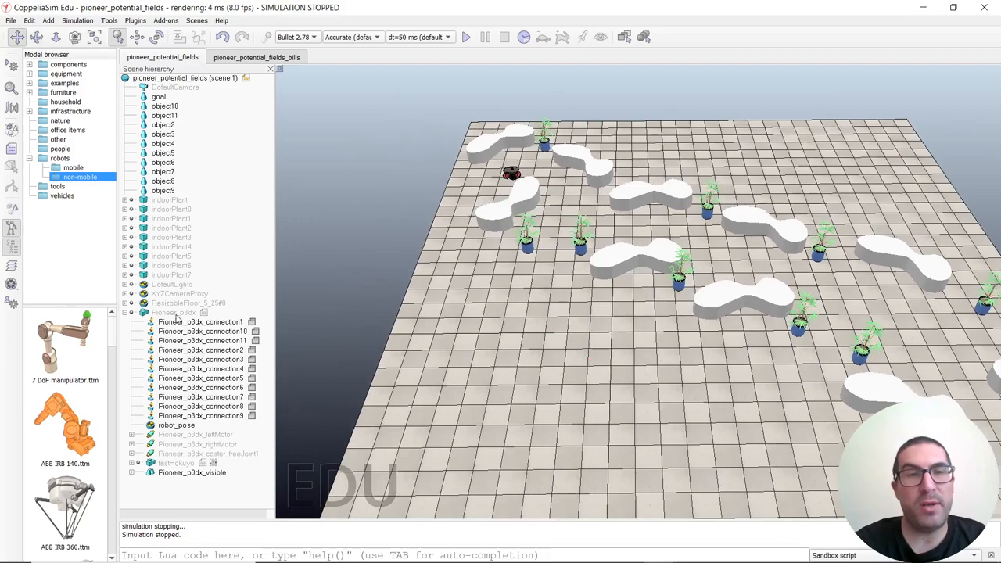
Step: Select Pioneer_p3dx, orbit the view around it, and pick its robot_pose dummy
{"action": "left_click", "coordinate": [173, 312]}
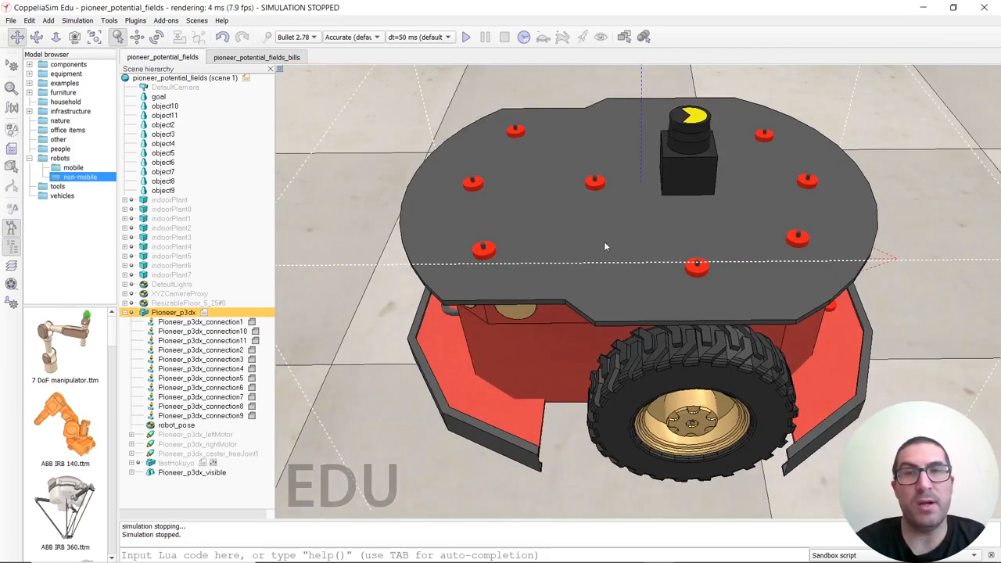
{"action": "left_click_drag", "start_coordinate": [605, 247], "coordinate": [583, 446]}
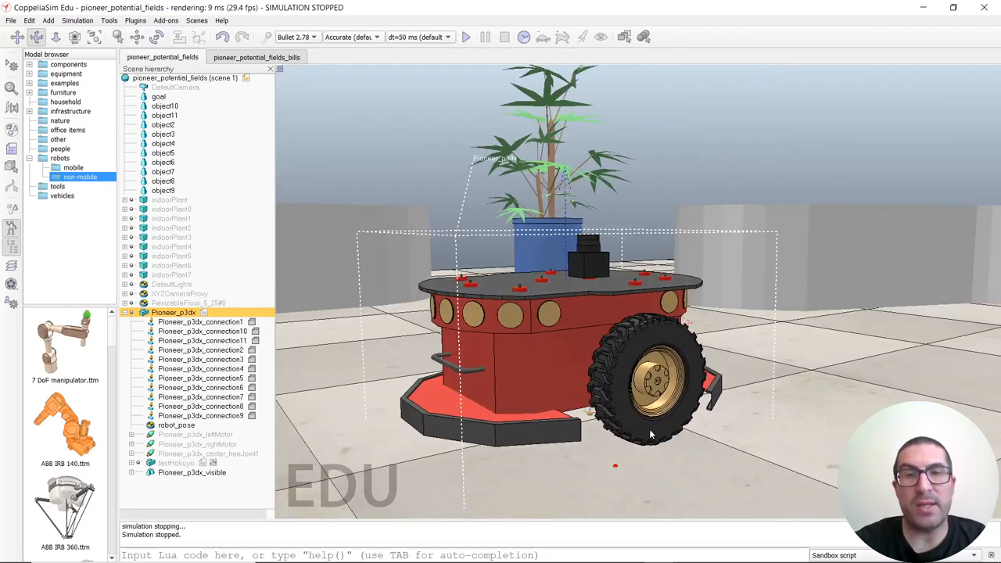
{"action": "left_click", "coordinate": [176, 425]}
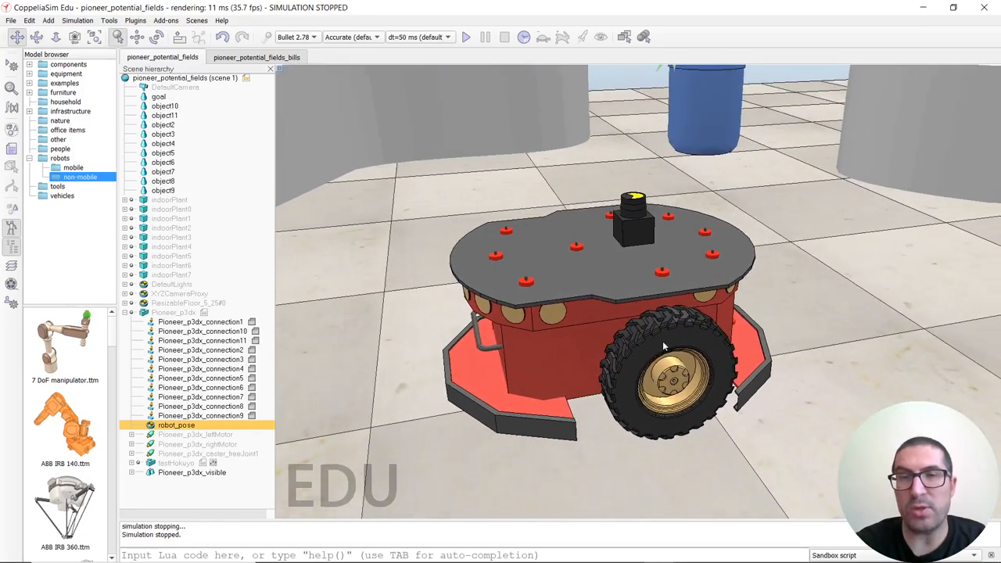
Step: Look down on the robot, select object11 then fastHokuyo, and zoom in on the laser scanner
{"action": "left_click_drag", "start_coordinate": [664, 352], "coordinate": [657, 242]}
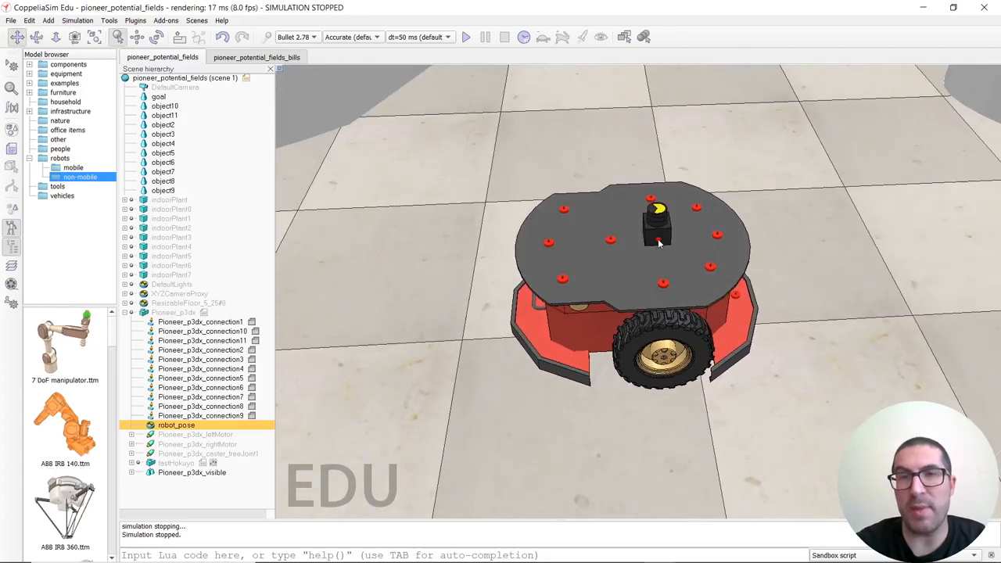
{"action": "left_click", "coordinate": [164, 115]}
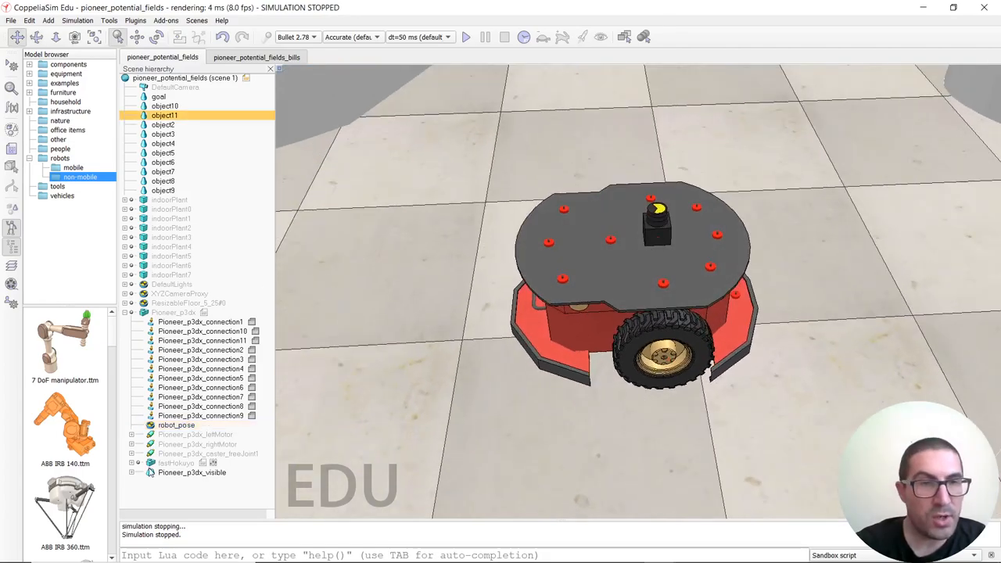
{"action": "left_click", "coordinate": [176, 462]}
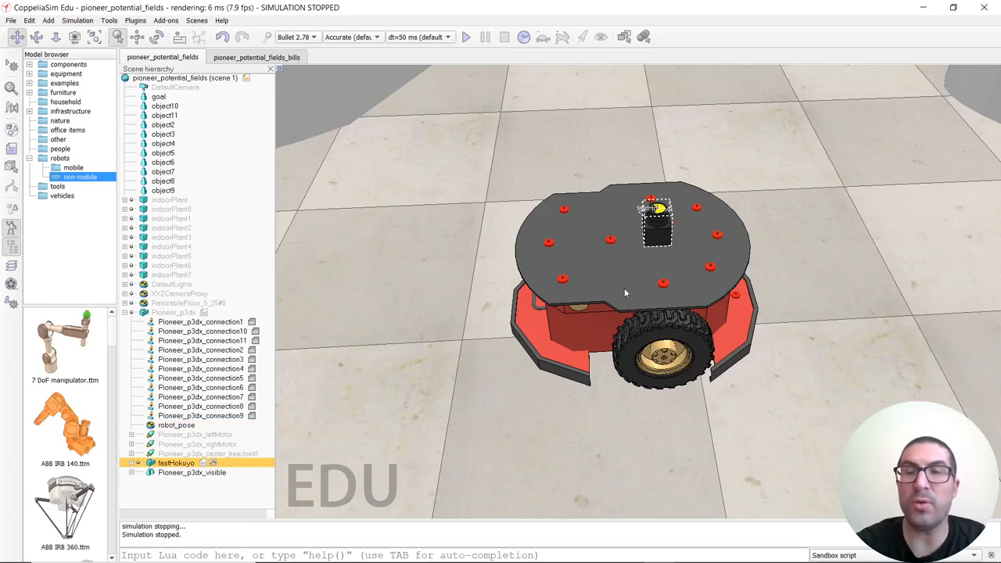
{"action": "left_click_drag", "start_coordinate": [626, 293], "coordinate": [641, 266]}
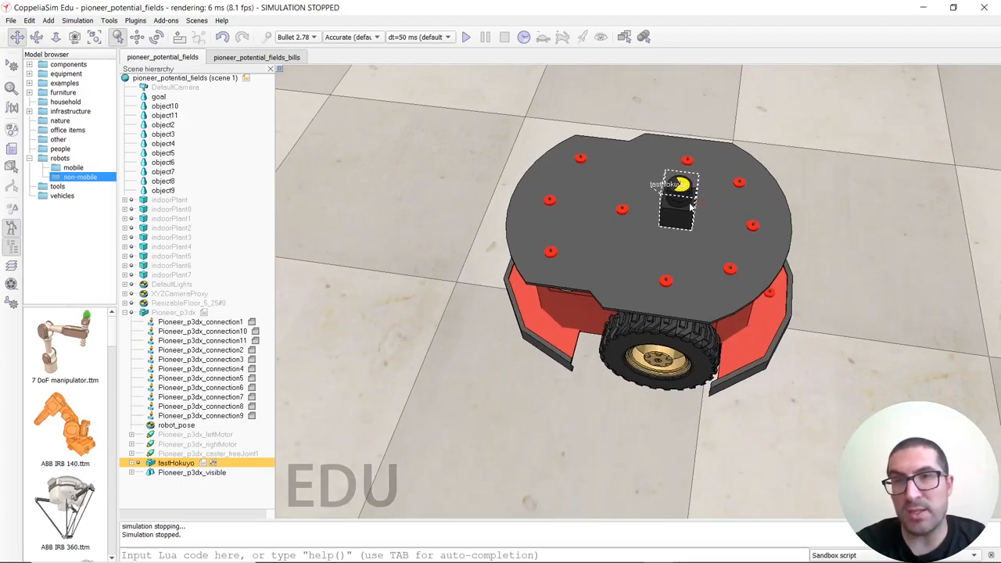
{"action": "mouse_move", "coordinate": [718, 218]}
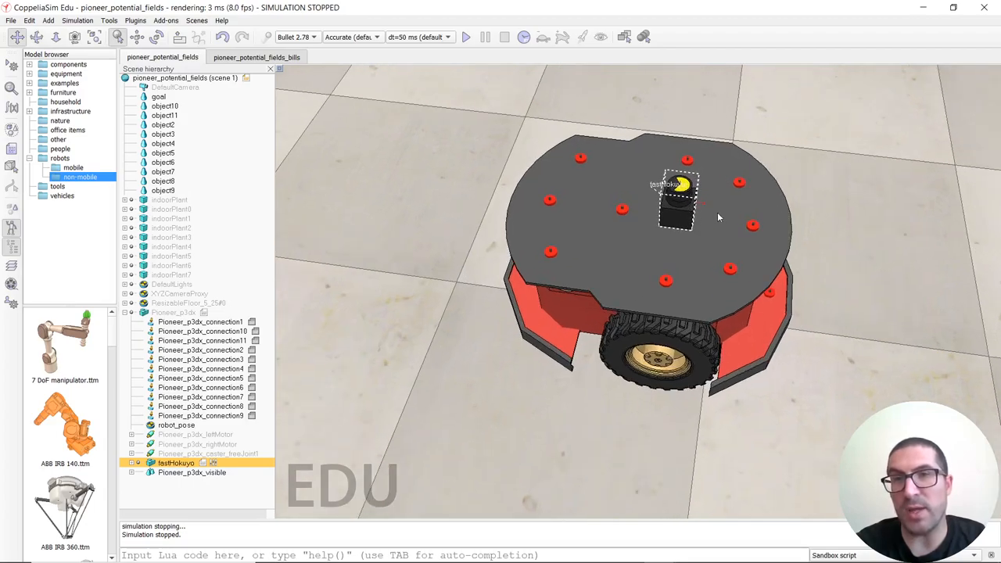
{"action": "mouse_move", "coordinate": [649, 330]}
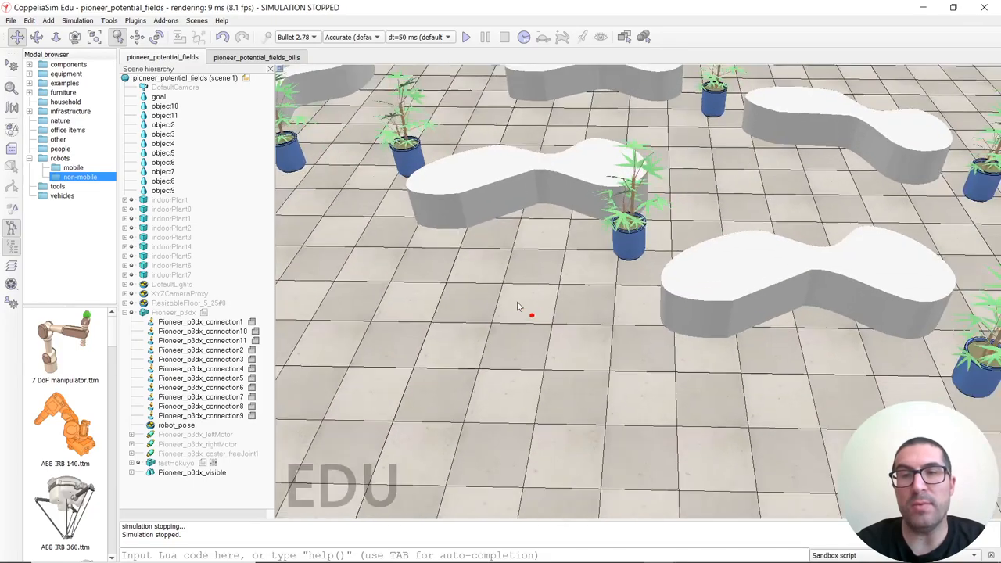
Step: Move the view to the red flag, select the goal object, and frame it
{"action": "left_click_drag", "start_coordinate": [532, 316], "coordinate": [701, 431]}
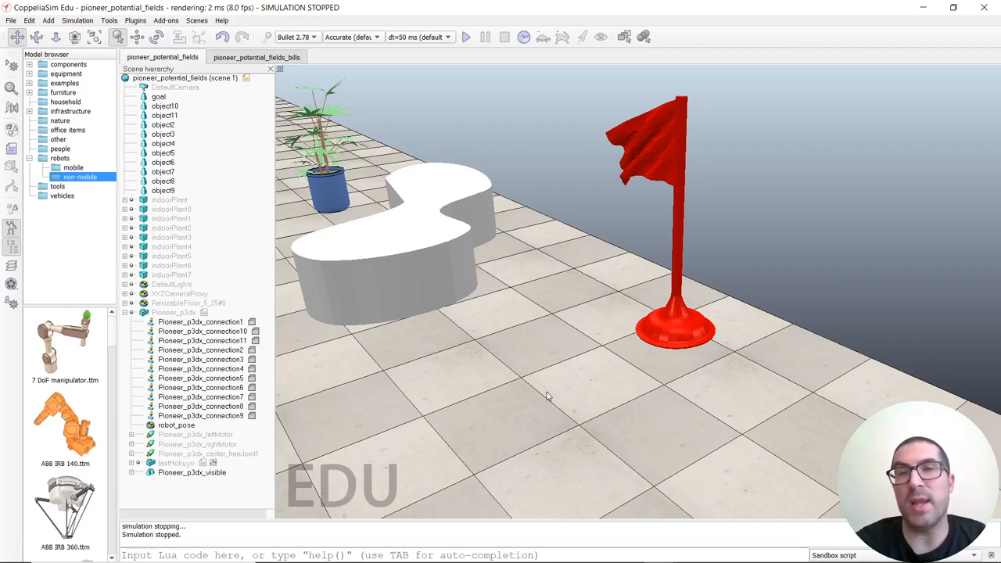
{"action": "mouse_move", "coordinate": [593, 162]}
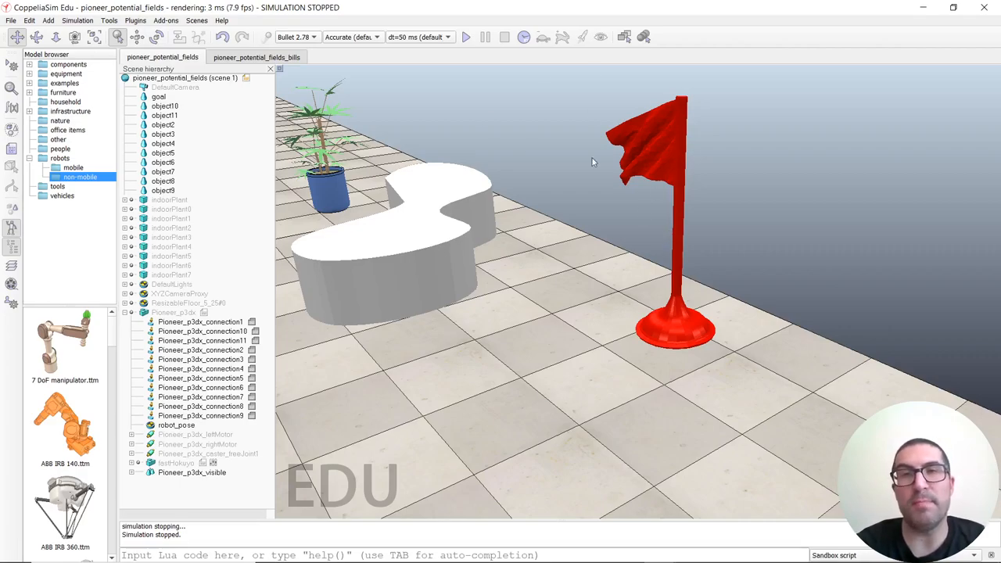
{"action": "mouse_move", "coordinate": [663, 87]}
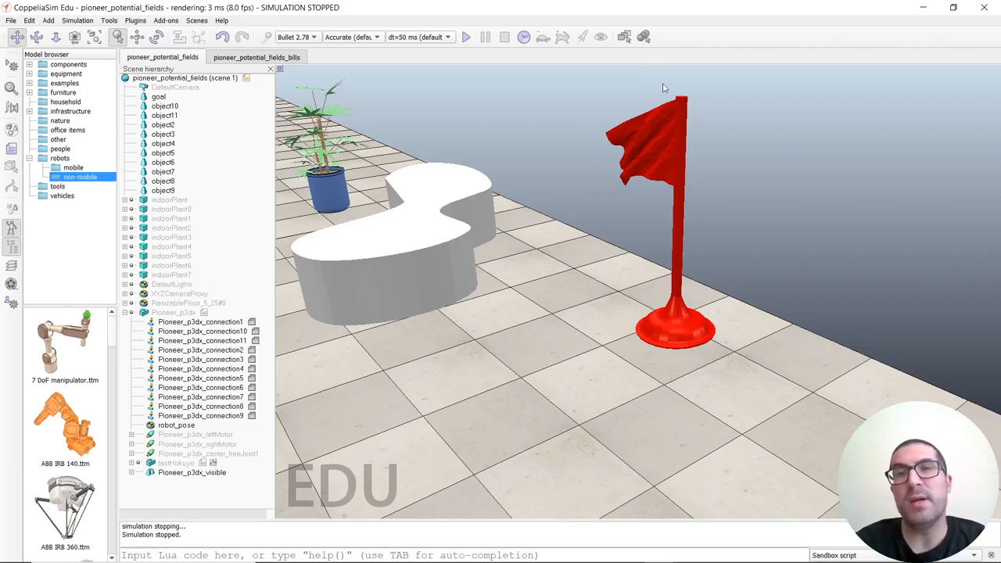
{"action": "mouse_move", "coordinate": [406, 219]}
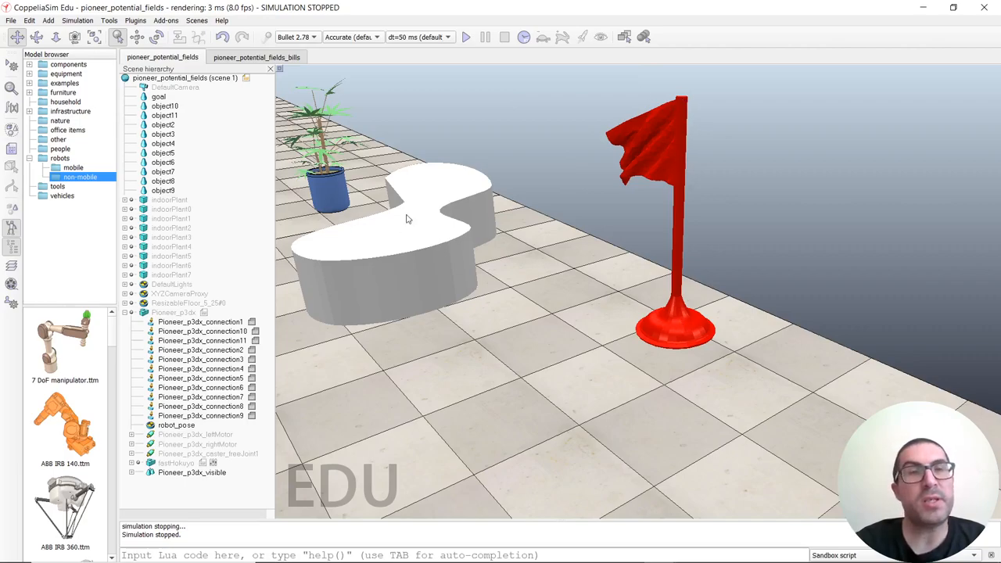
{"action": "left_click", "coordinate": [159, 96]}
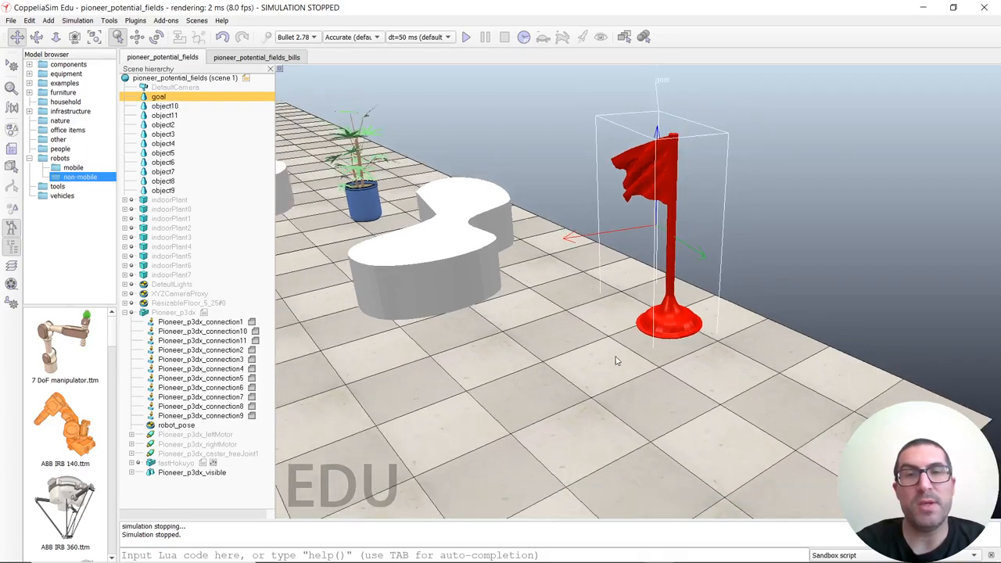
{"action": "left_click_drag", "start_coordinate": [617, 359], "coordinate": [458, 384]}
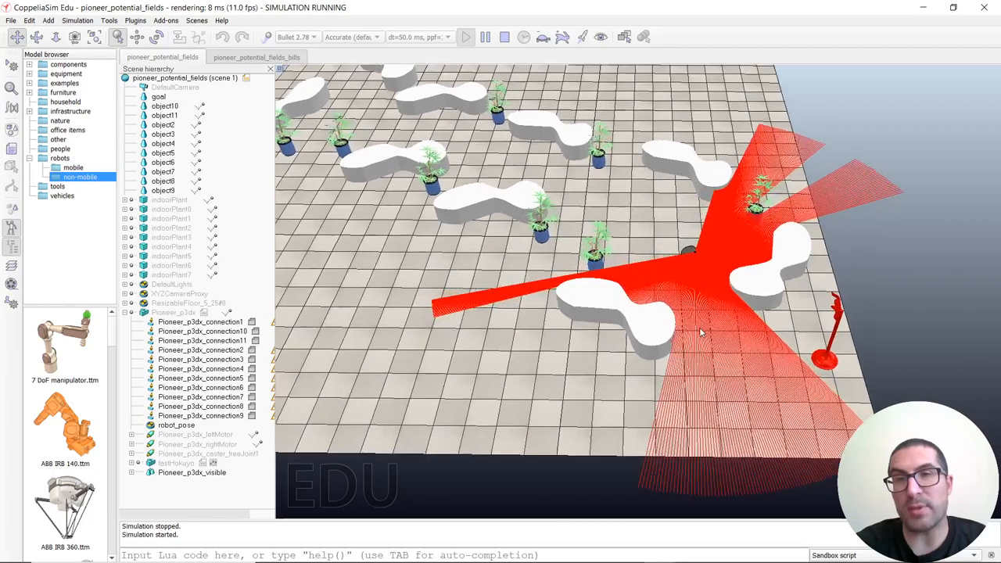
Step: Zoom out over the whole obstacle field to watch the robot reach the flag
{"action": "left_click_drag", "start_coordinate": [700, 333], "coordinate": [735, 272]}
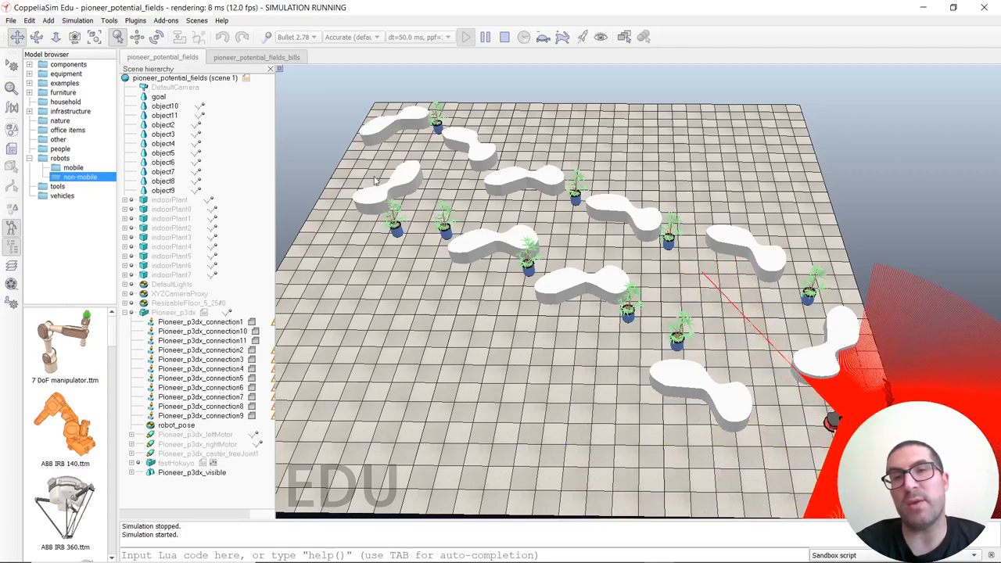
{"action": "mouse_move", "coordinate": [647, 266]}
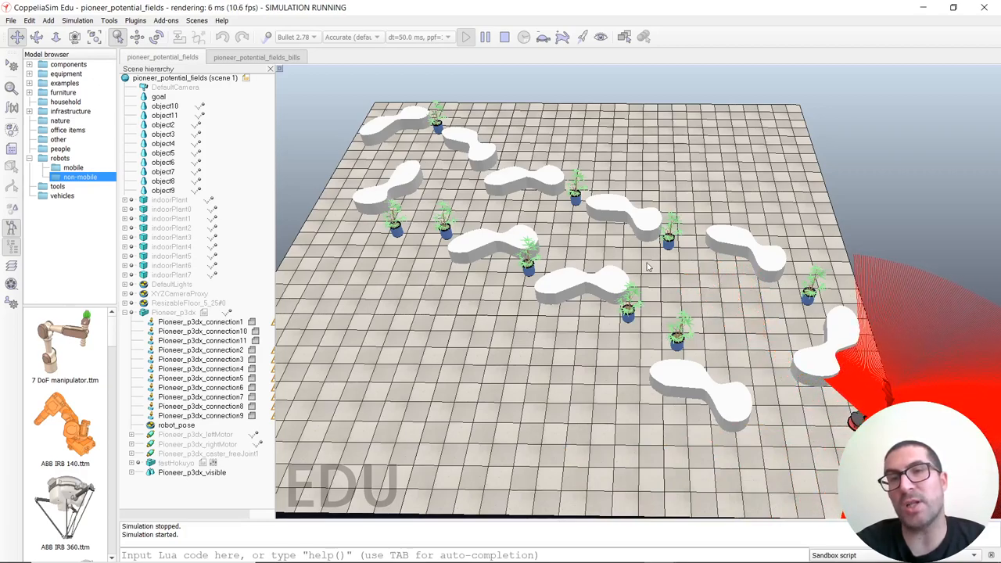